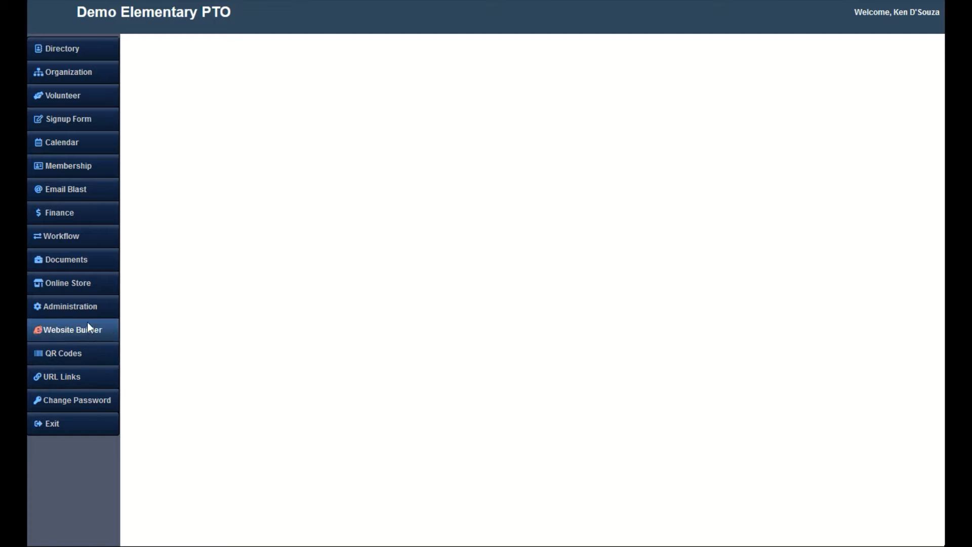
# Open the Setup page for Demo Elementary PTO from the Administration menu
pyautogui.click(70, 306)
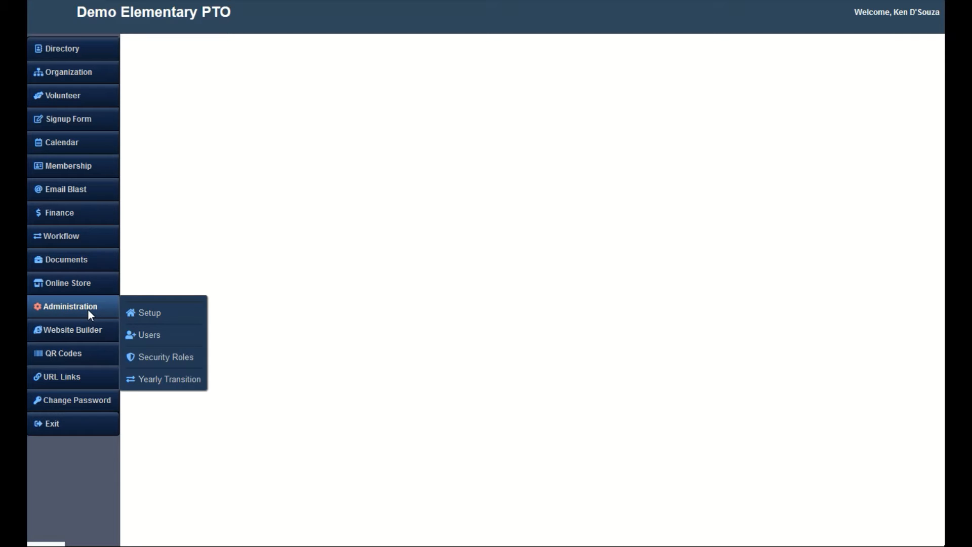
pyautogui.click(150, 313)
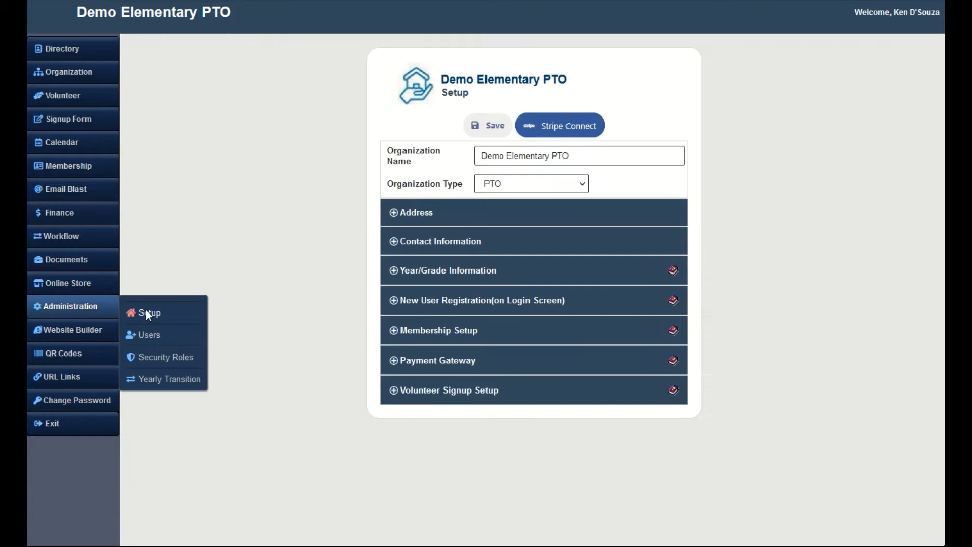
# In Volunteer Signup Setup, set the form type to Show Available Committees Check Box
pyautogui.click(449, 390)
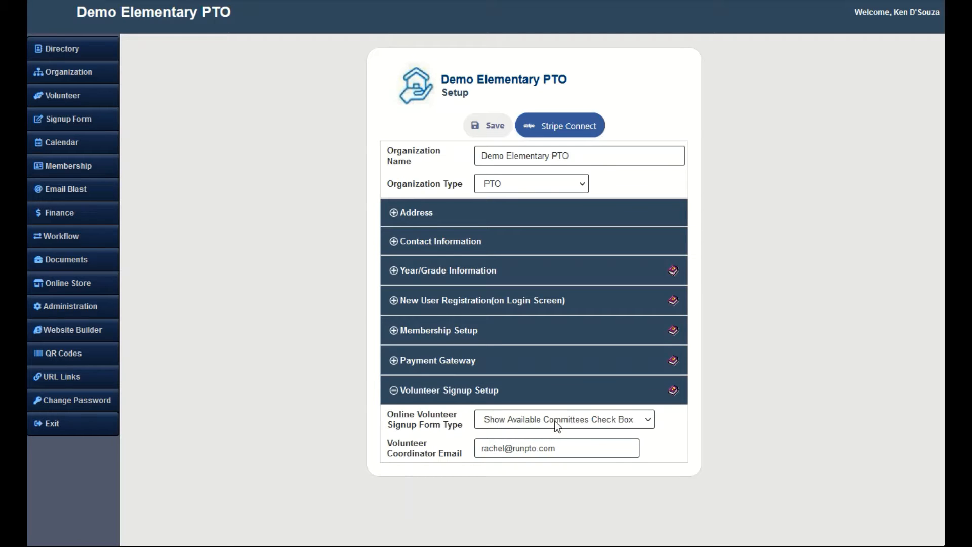
pyautogui.click(562, 420)
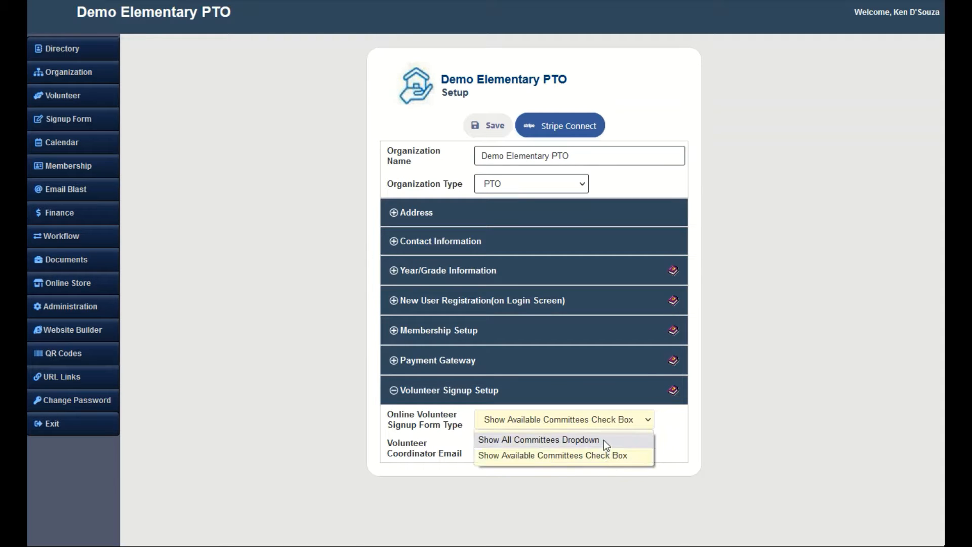
pyautogui.moveTo(601, 460)
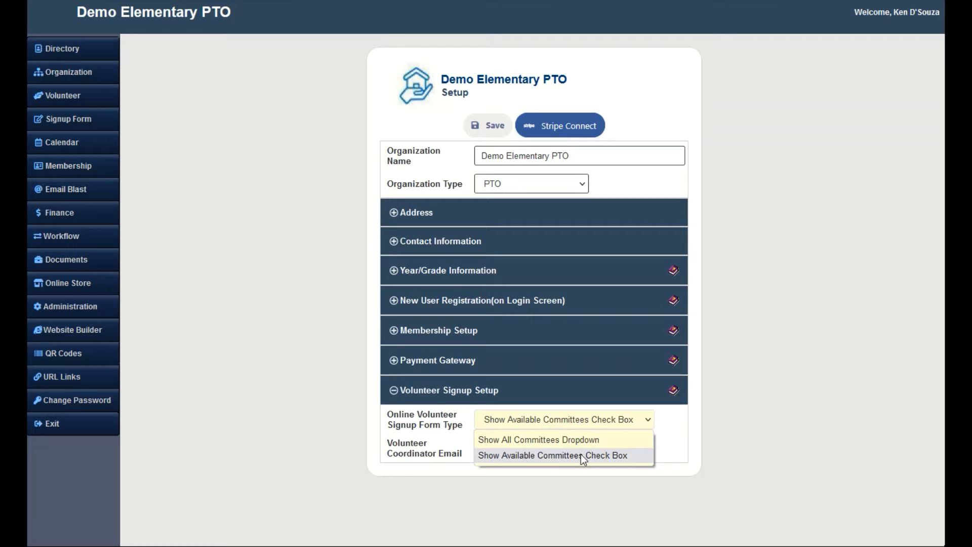
pyautogui.click(551, 454)
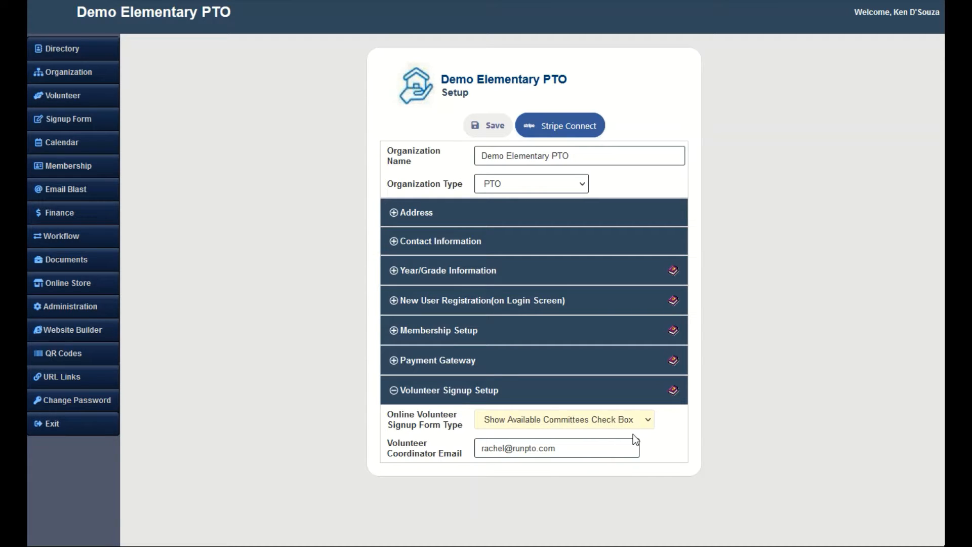
pyautogui.tripleClick(517, 447)
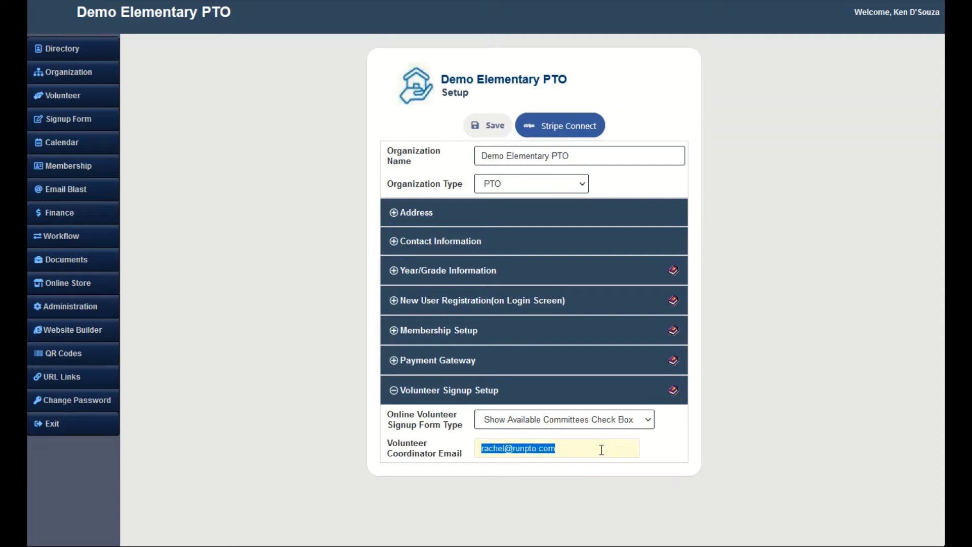
pyautogui.click(552, 448)
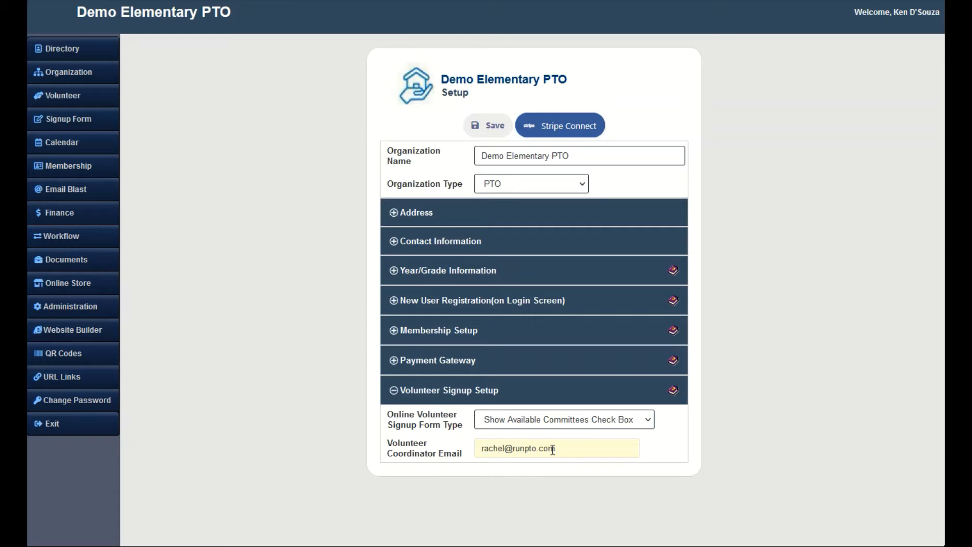
pyautogui.click(68, 72)
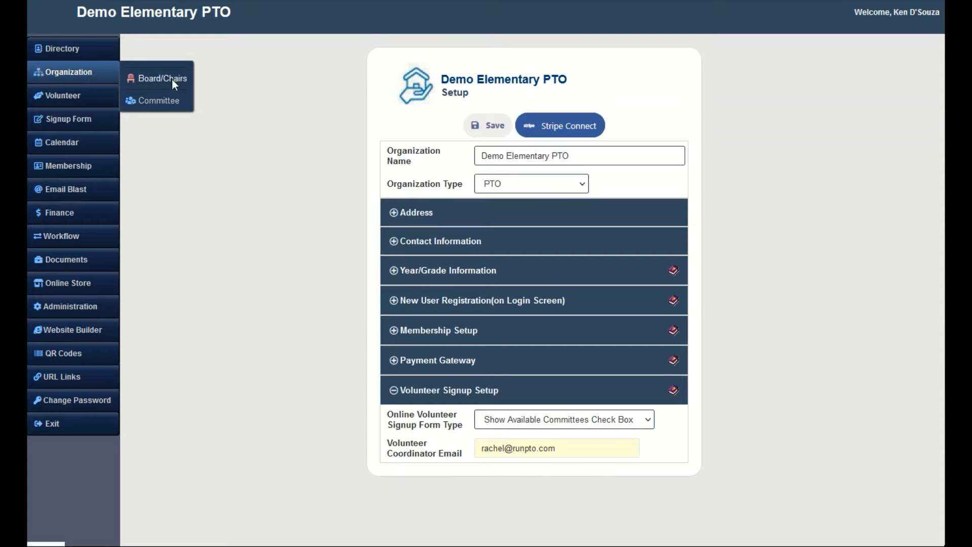
# View the Committee Directory with each committee's chairs and volunteers
pyautogui.click(159, 100)
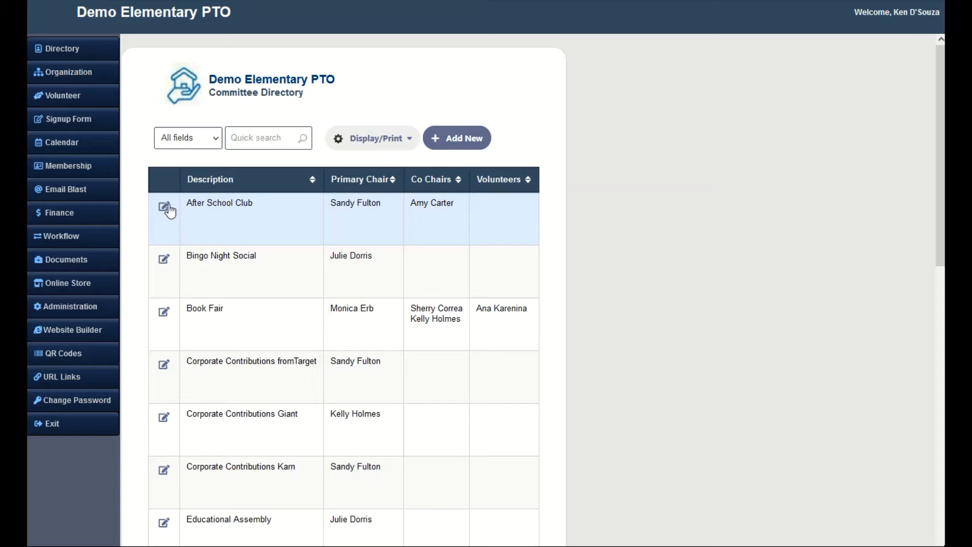
pyautogui.click(164, 207)
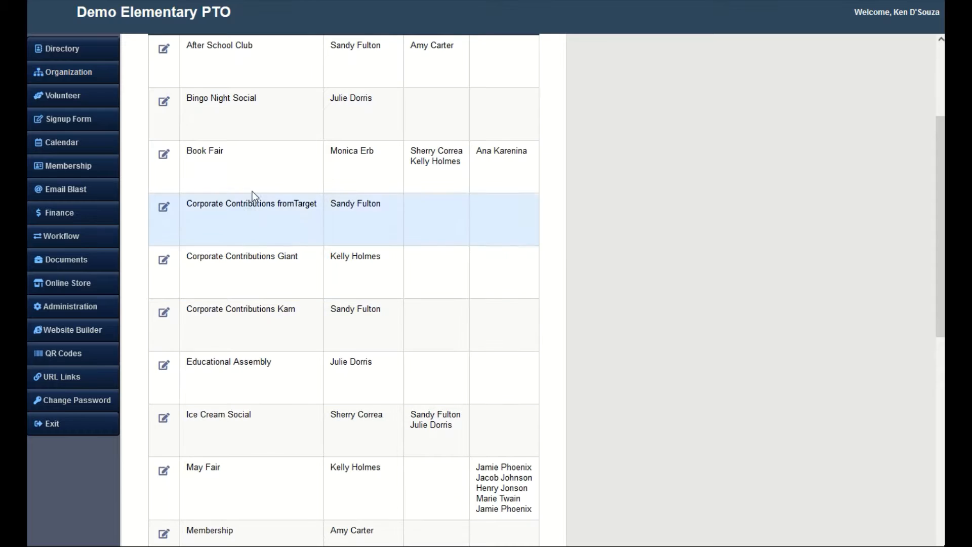
pyautogui.click(62, 95)
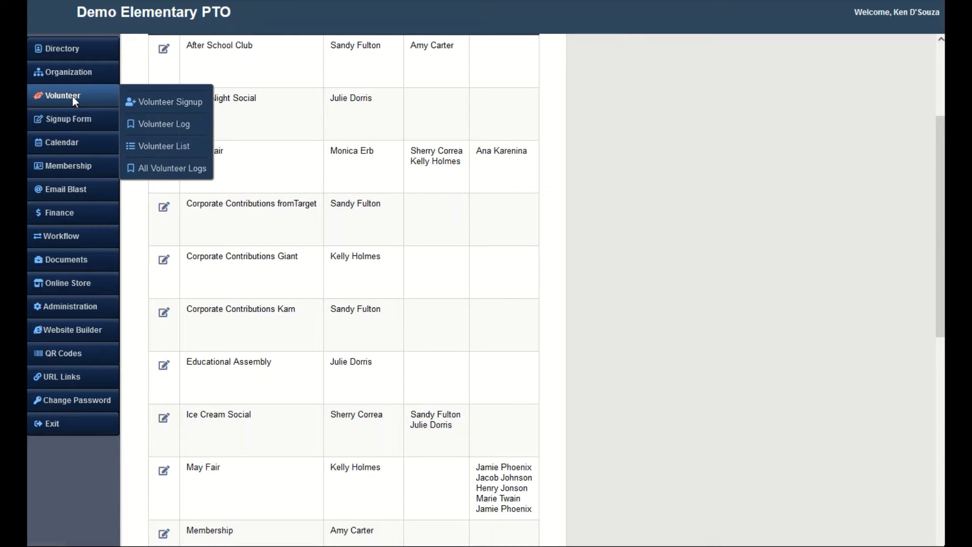
# On the Volunteer Signup form, tick After School Club, Race for Education and Recycling Ink Cartridges
pyautogui.click(170, 101)
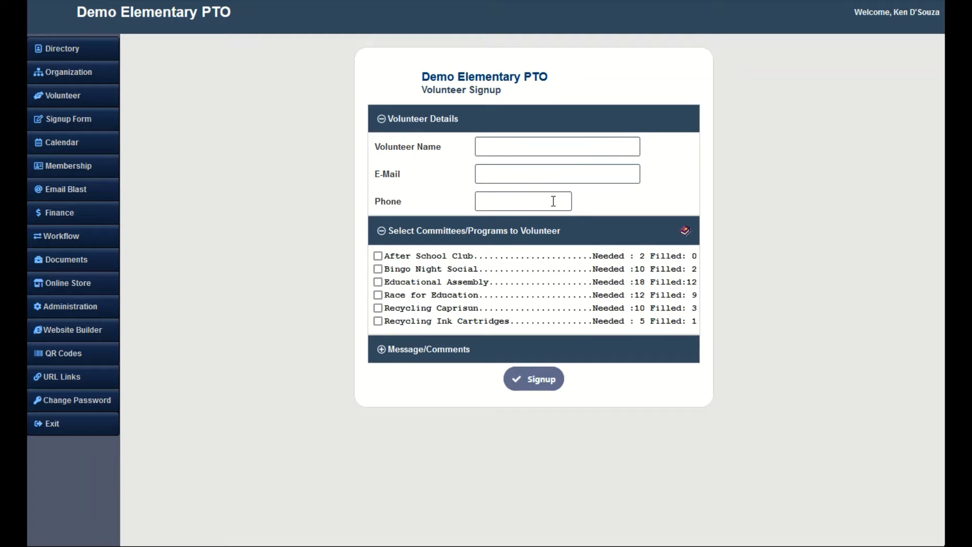
pyautogui.click(377, 255)
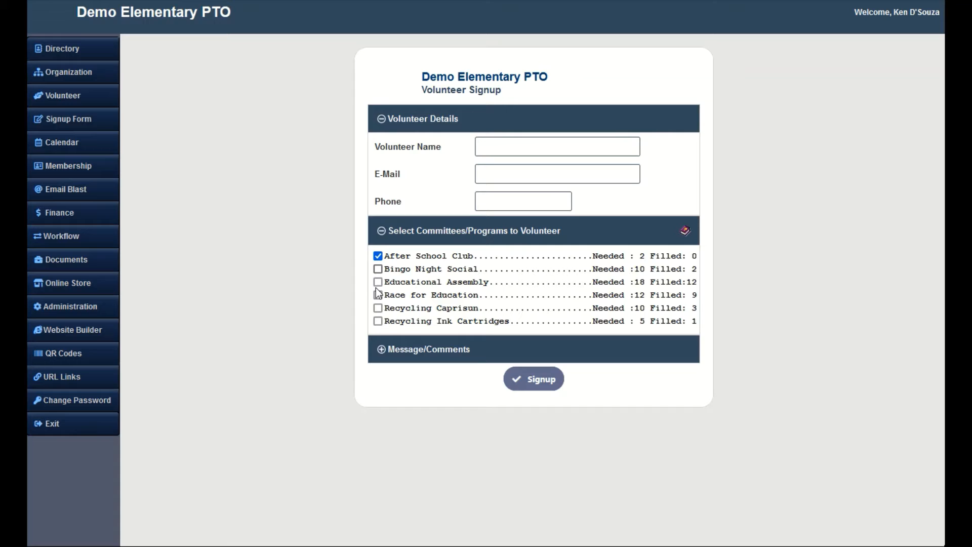
pyautogui.click(378, 294)
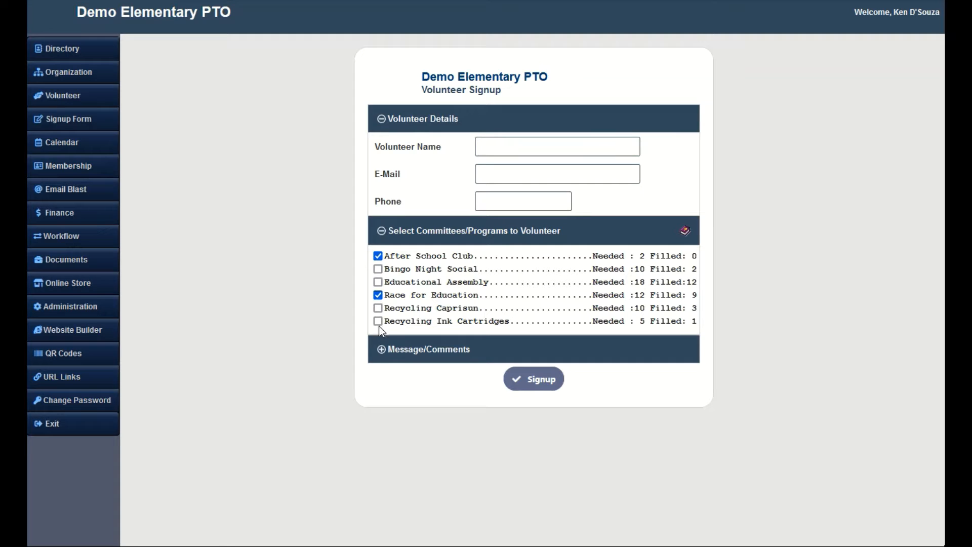
pyautogui.click(378, 321)
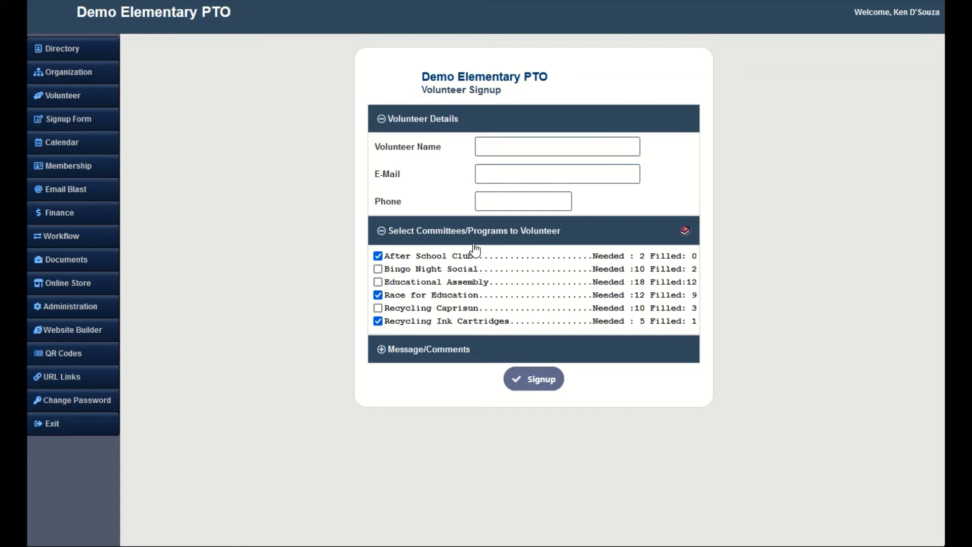
pyautogui.moveTo(647, 330)
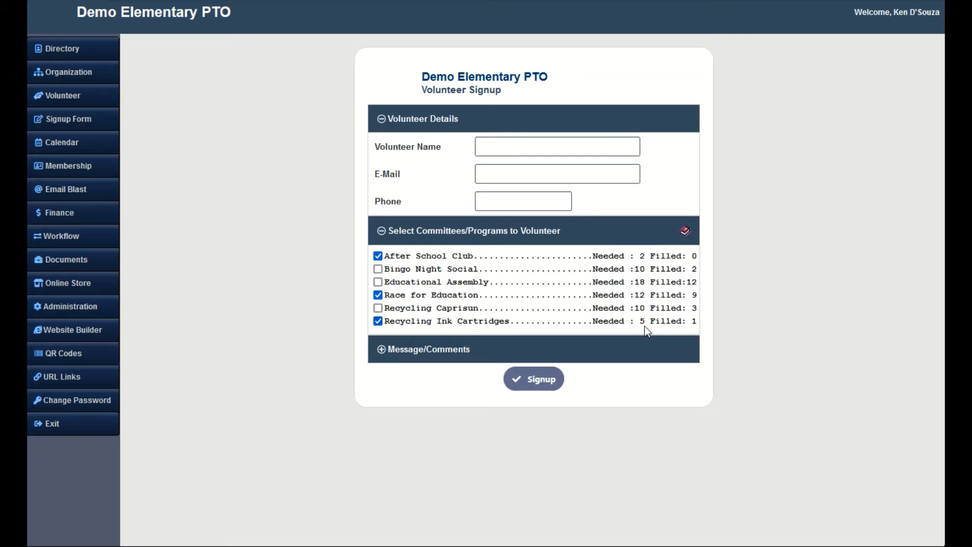
pyautogui.moveTo(700, 327)
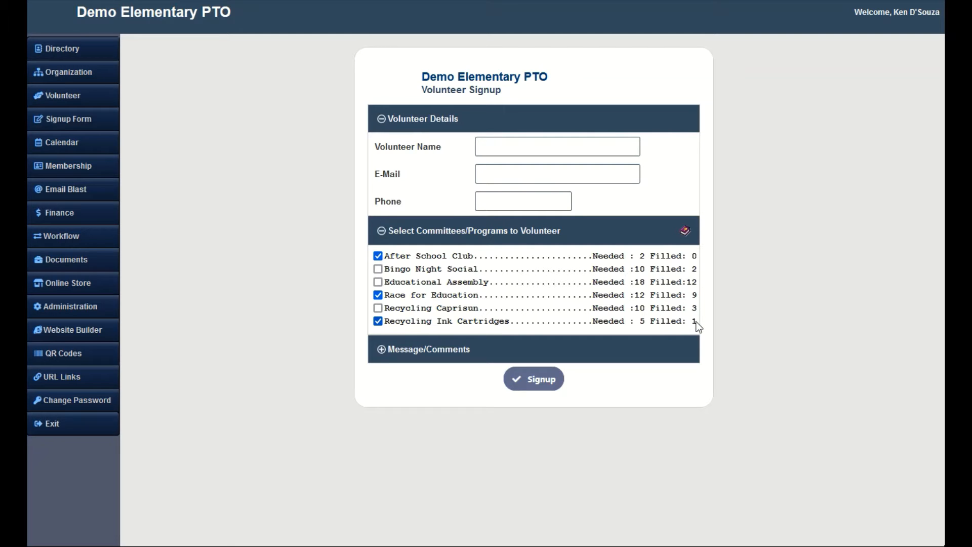
pyautogui.moveTo(617, 327)
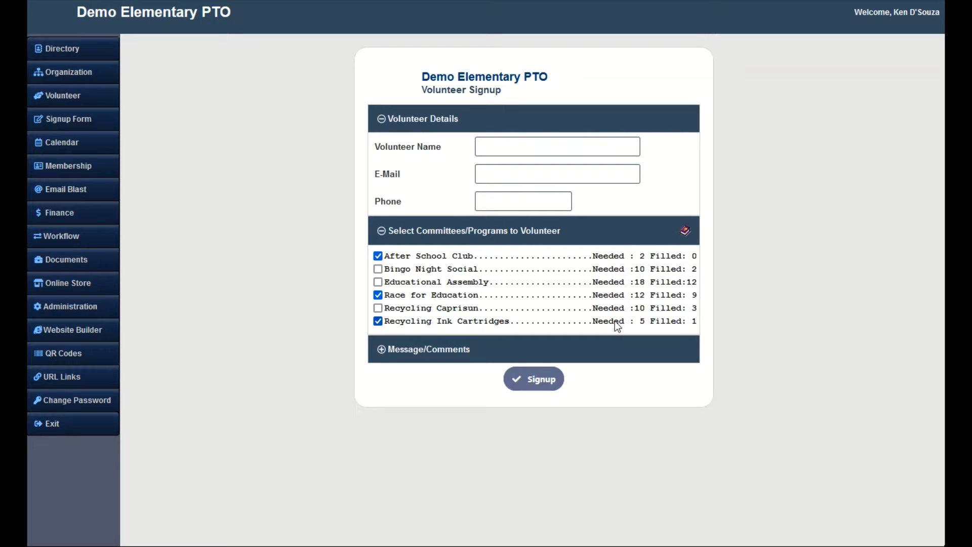
pyautogui.moveTo(455, 327)
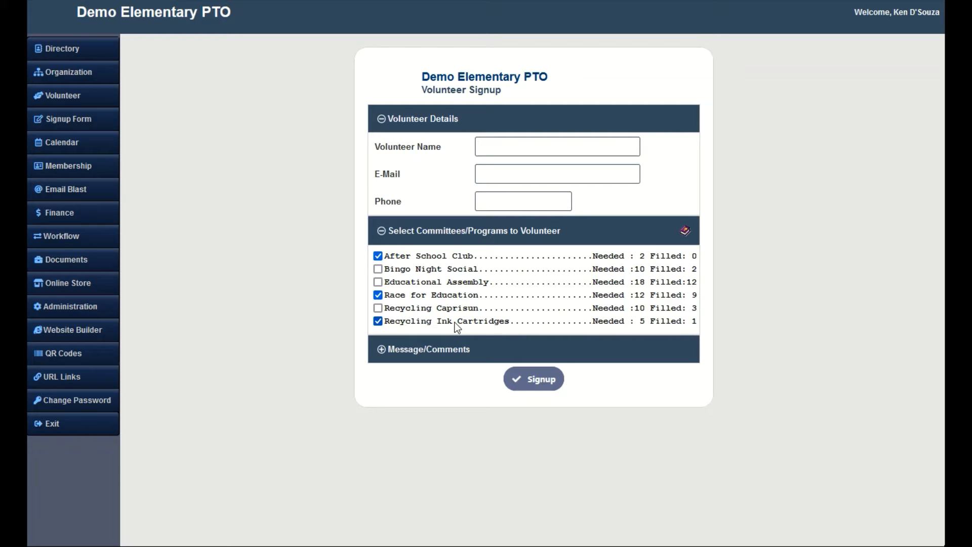
pyautogui.moveTo(482, 327)
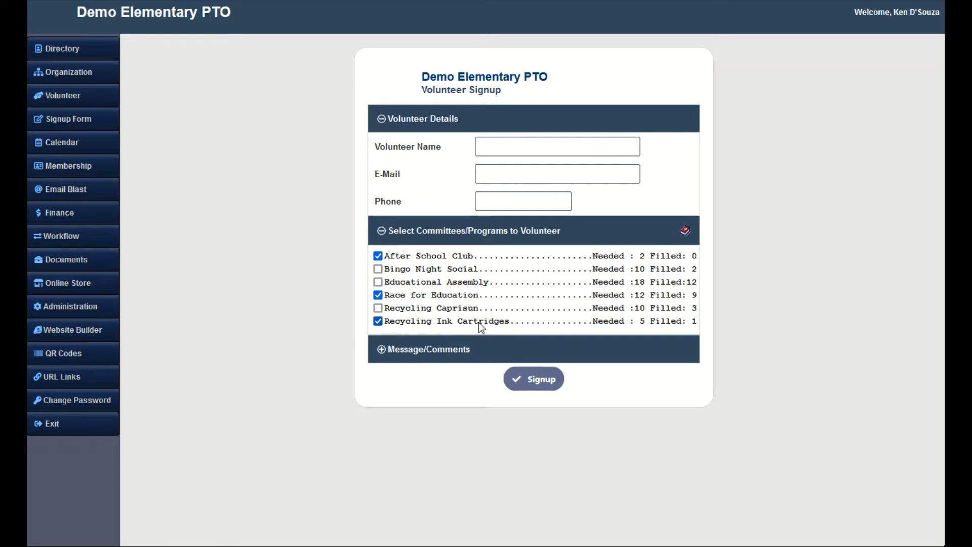
pyautogui.moveTo(448, 354)
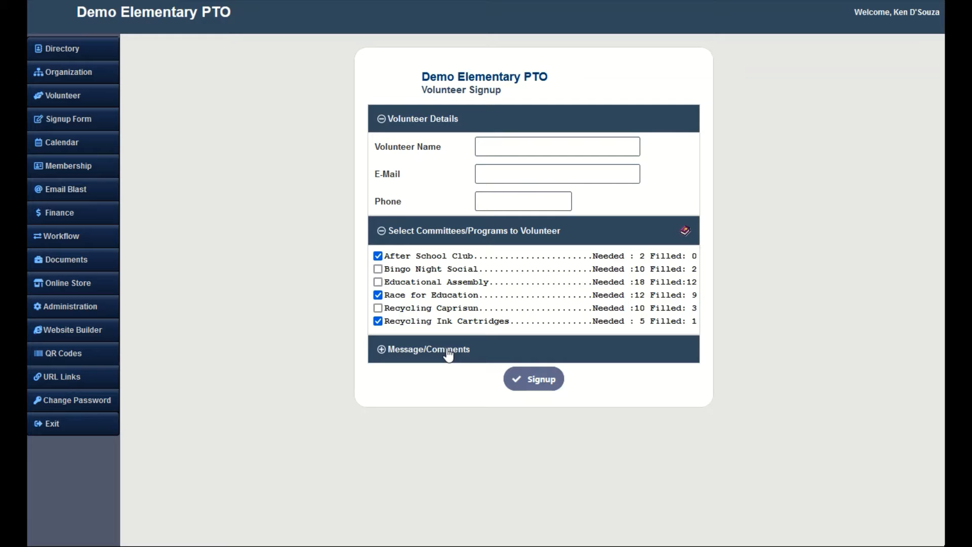
# Expand Message/Comments and submit the signup for the three ticked committees
pyautogui.click(428, 349)
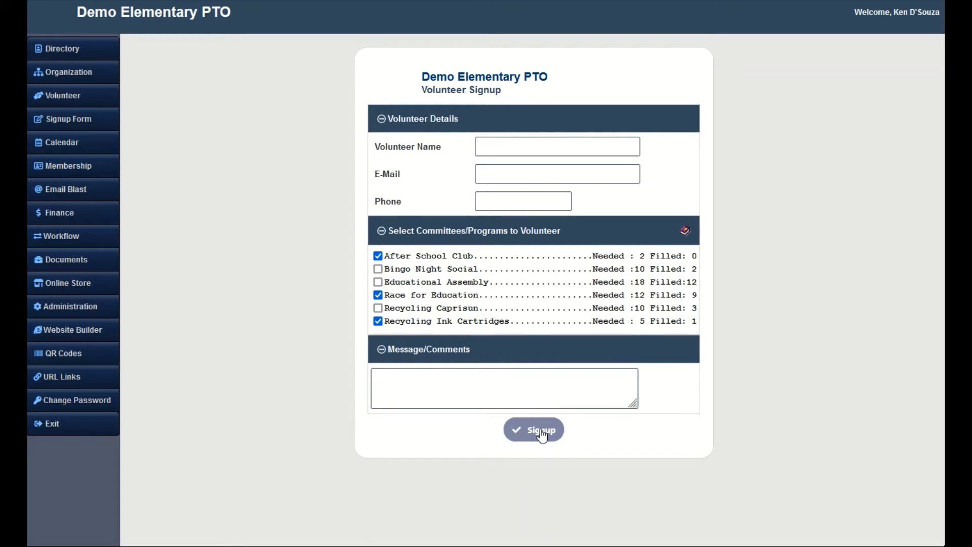
pyautogui.moveTo(534, 432)
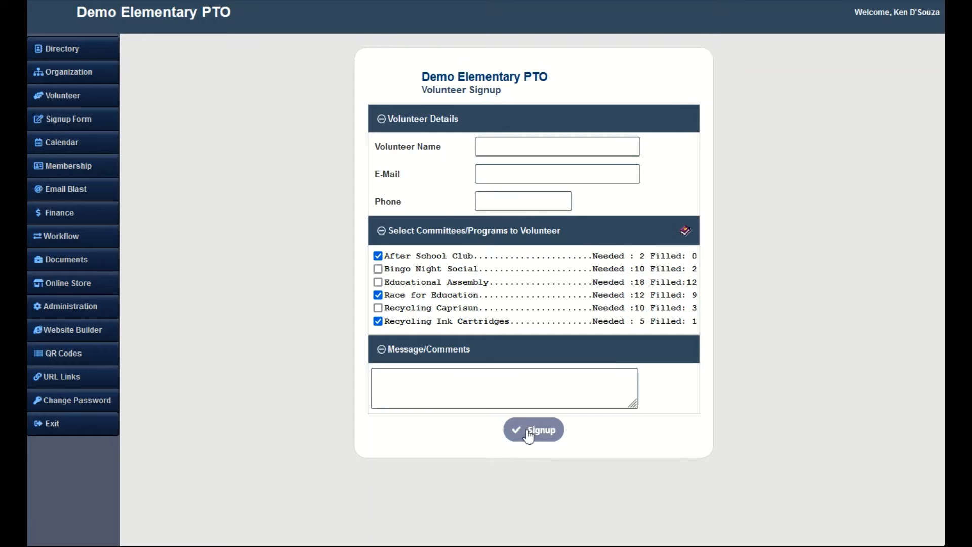
pyautogui.click(62, 98)
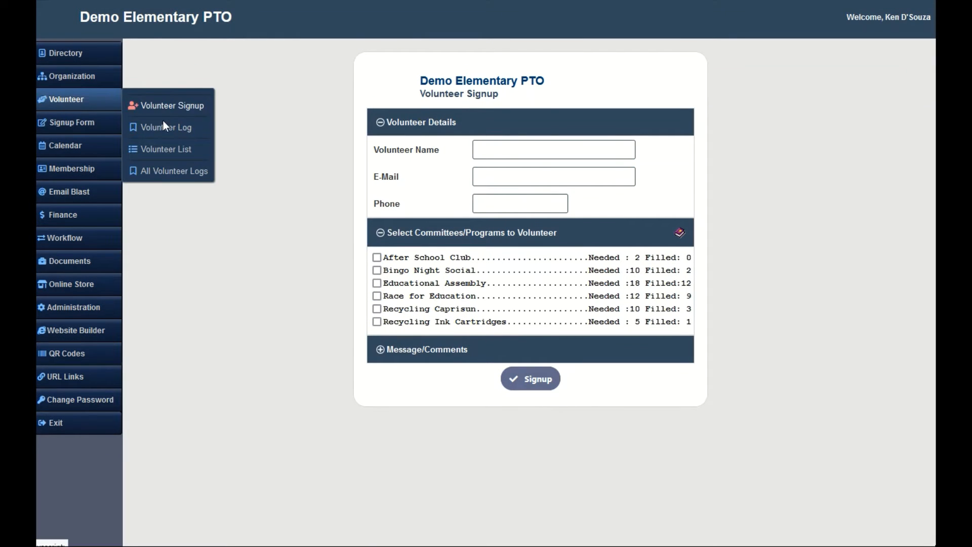
pyautogui.moveTo(165, 150)
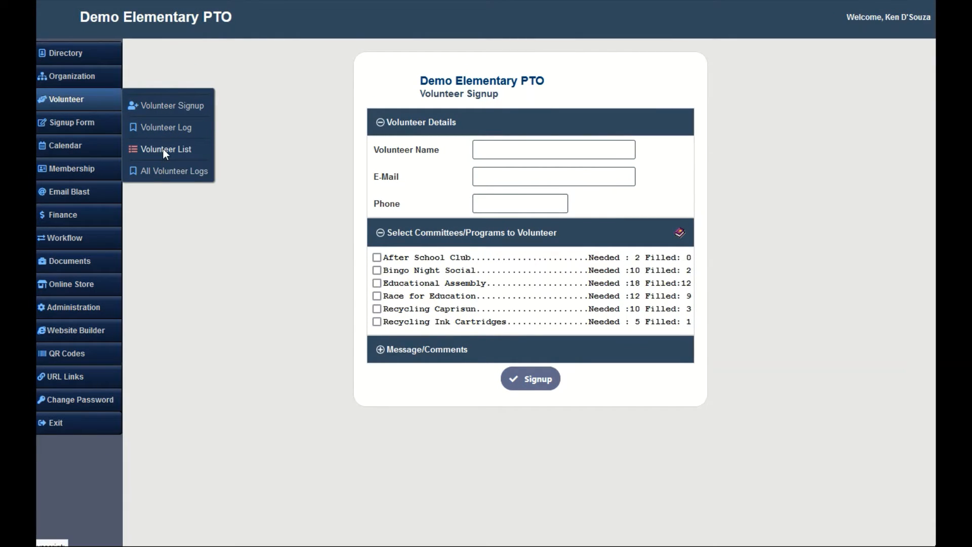
# Review the Volunteer List, preview the Add New Volunteer form and cancel back to the list
pyautogui.click(165, 148)
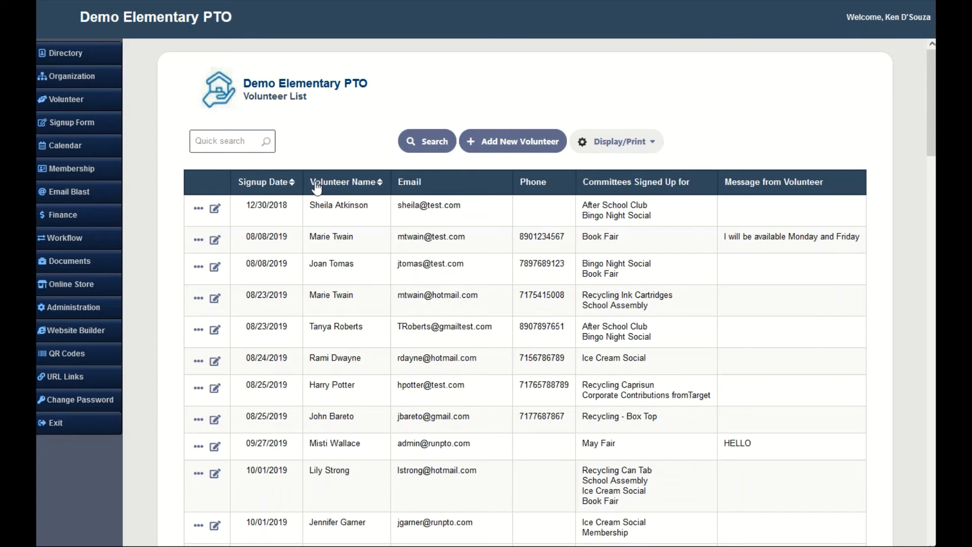
pyautogui.click(350, 358)
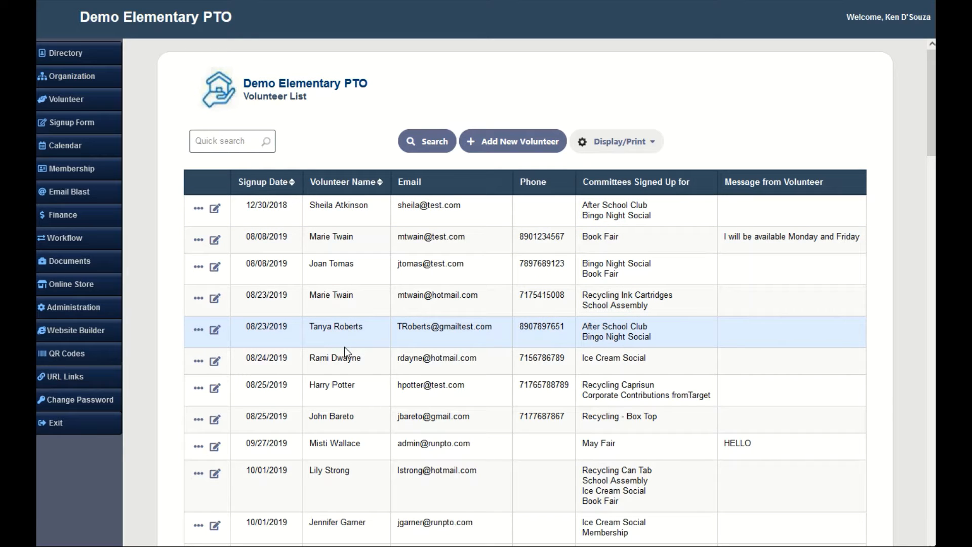
pyautogui.moveTo(271, 196)
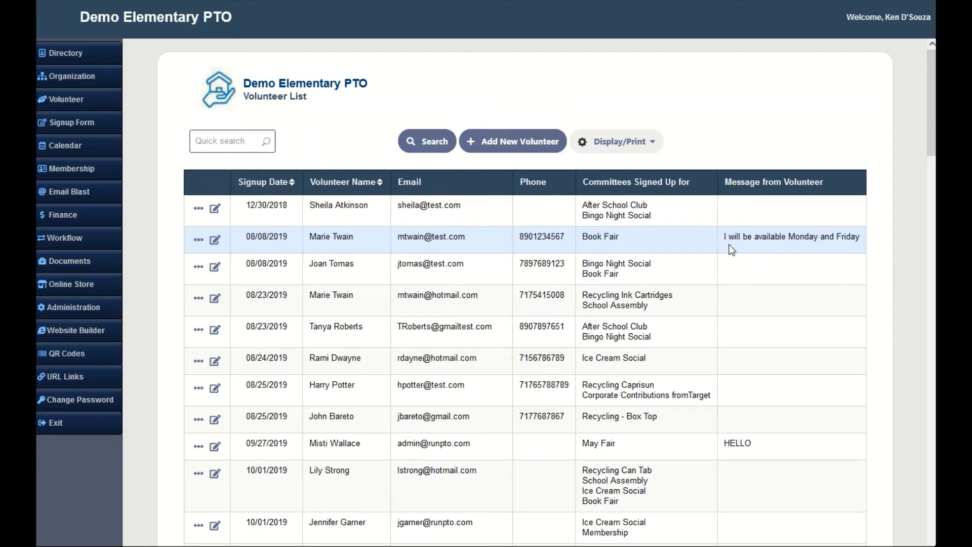
pyautogui.moveTo(530, 160)
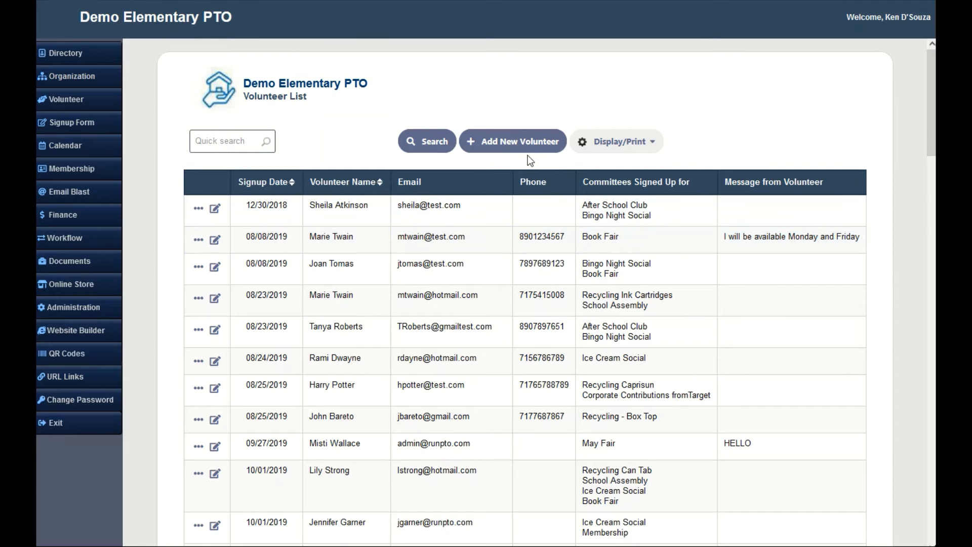
pyautogui.click(512, 141)
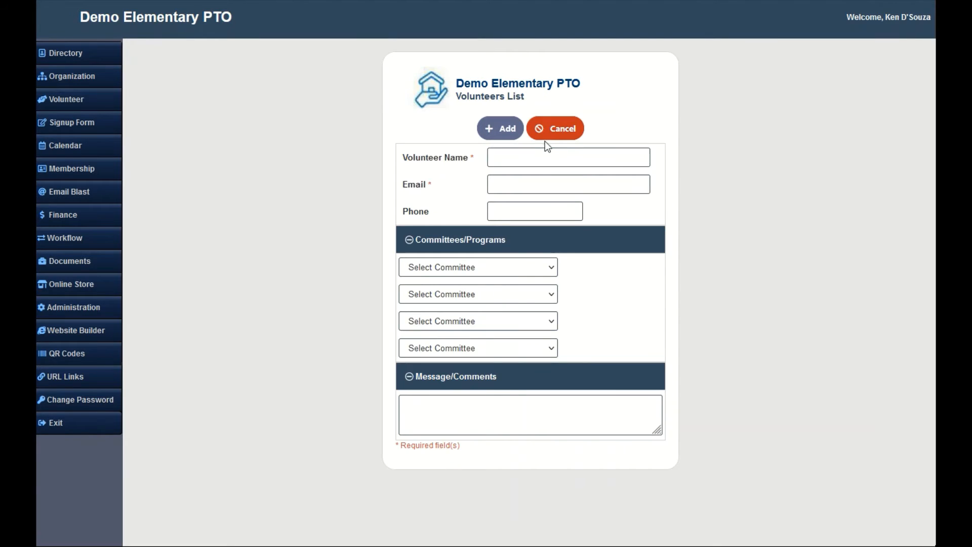
pyautogui.click(554, 129)
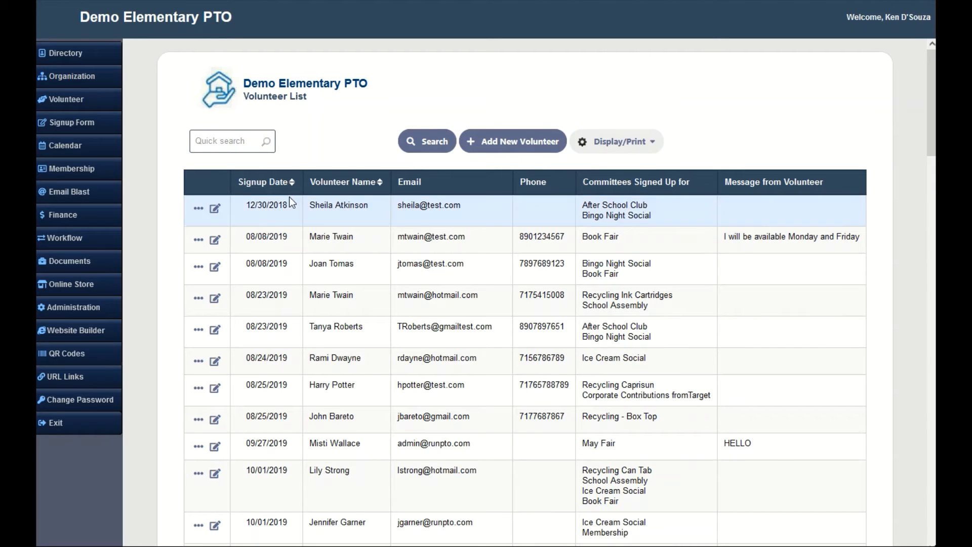
# Sort the list by Volunteer Name and export it to Excel via Display/Print
pyautogui.click(346, 181)
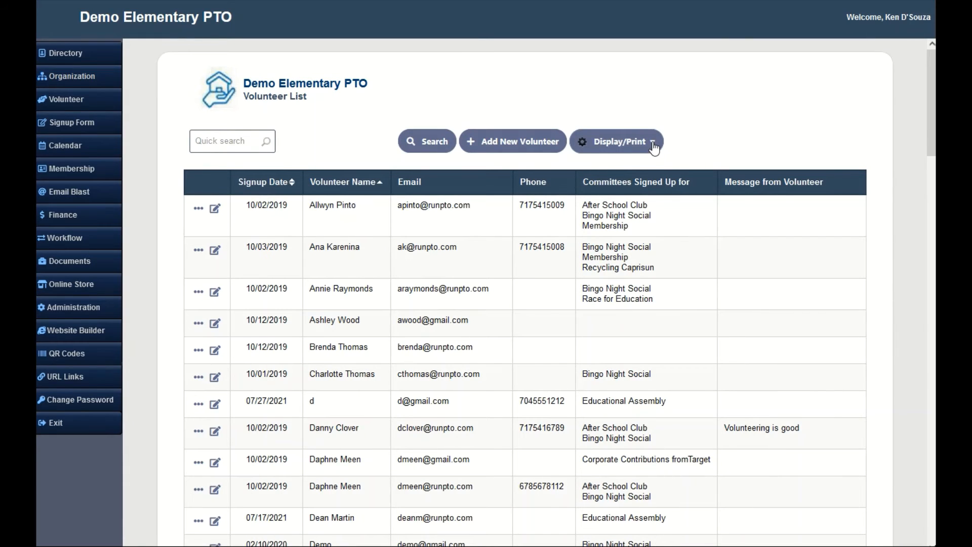
pyautogui.click(617, 140)
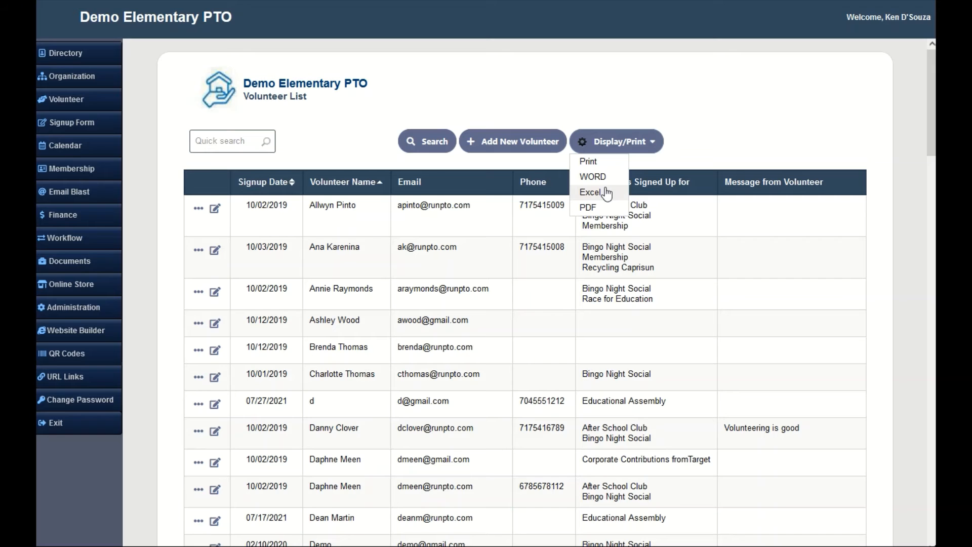
pyautogui.click(67, 122)
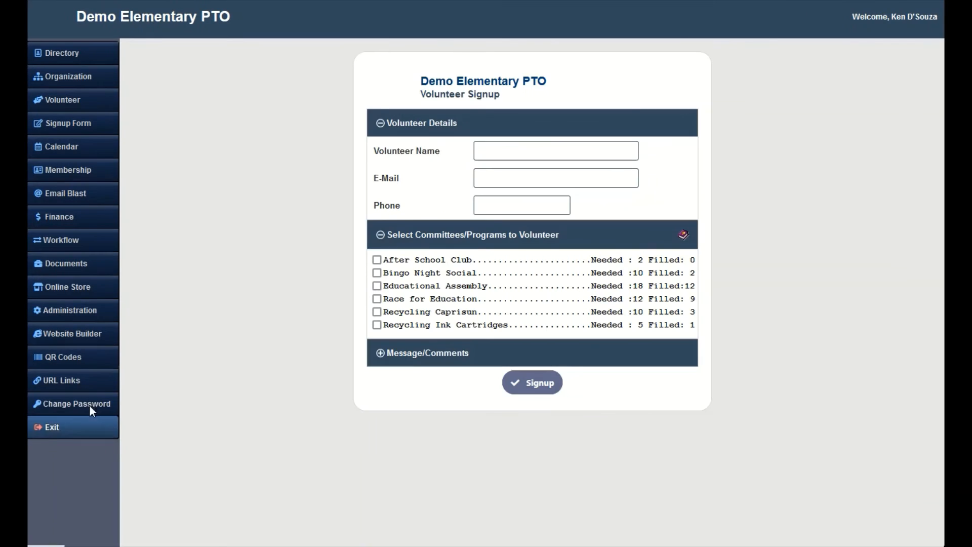
pyautogui.moveTo(62, 380)
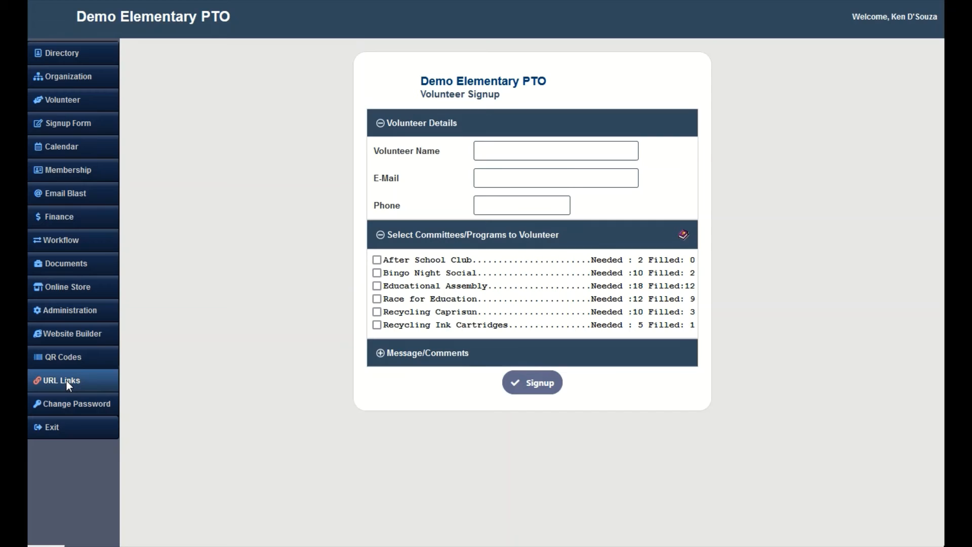
pyautogui.moveTo(62, 357)
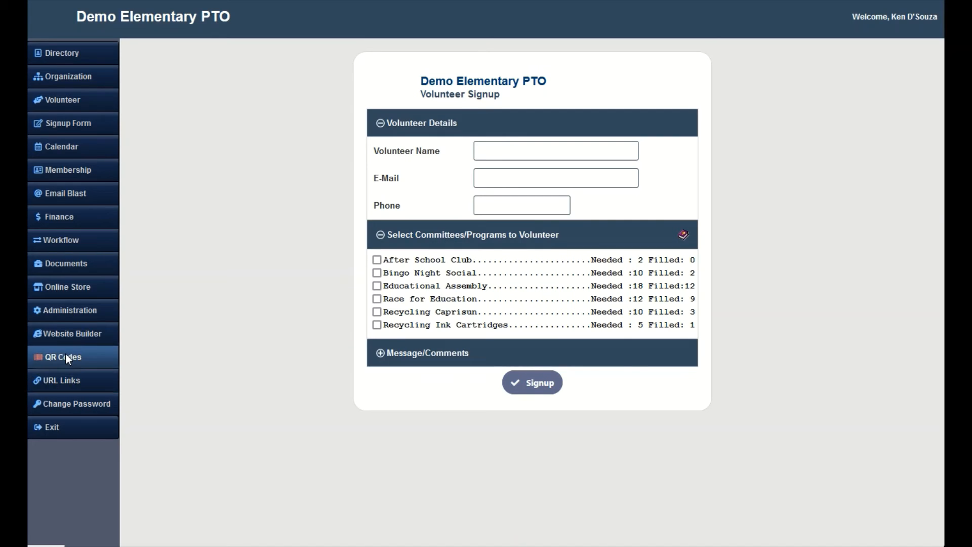
pyautogui.moveTo(61, 380)
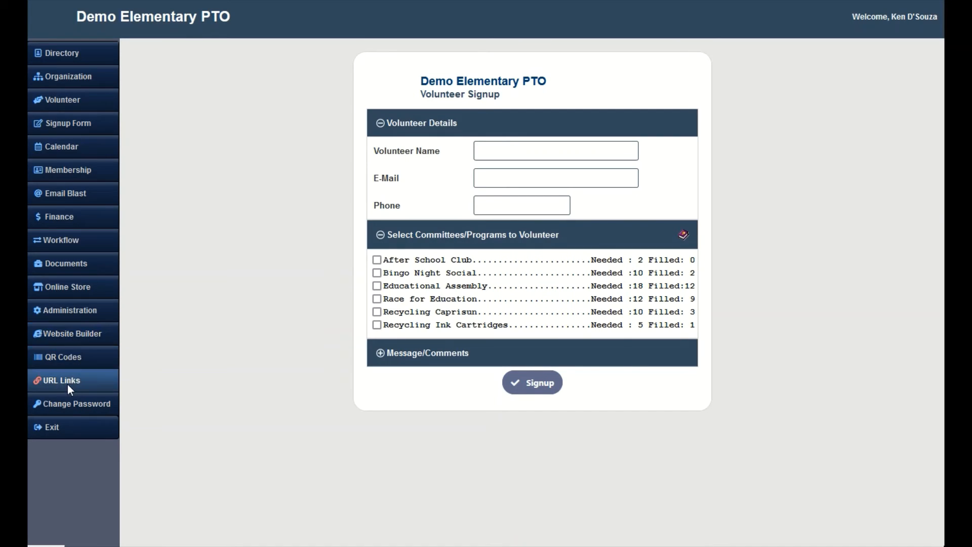
# Copy the Volunteer Signup link from URL Links and locate its code on the QR Codes page
pyautogui.click(61, 379)
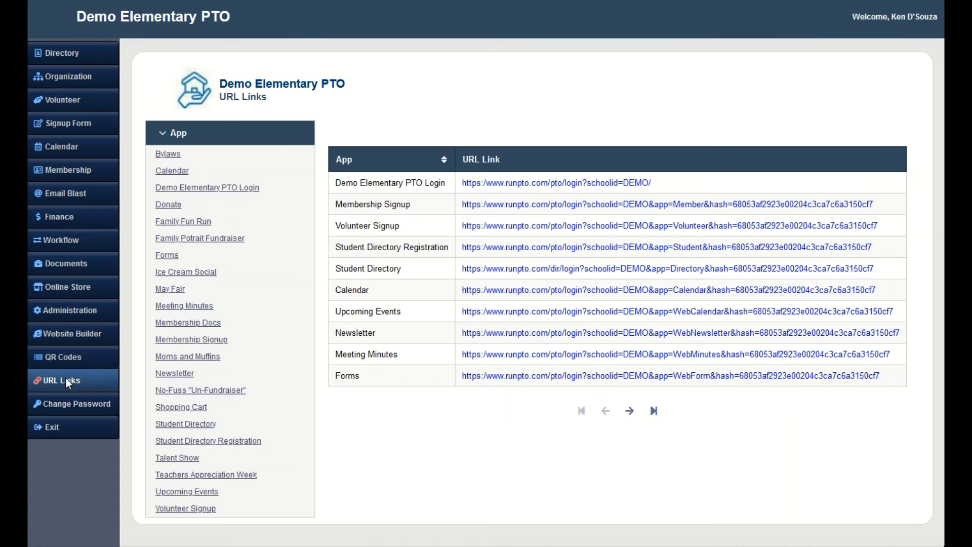
pyautogui.moveTo(893, 225)
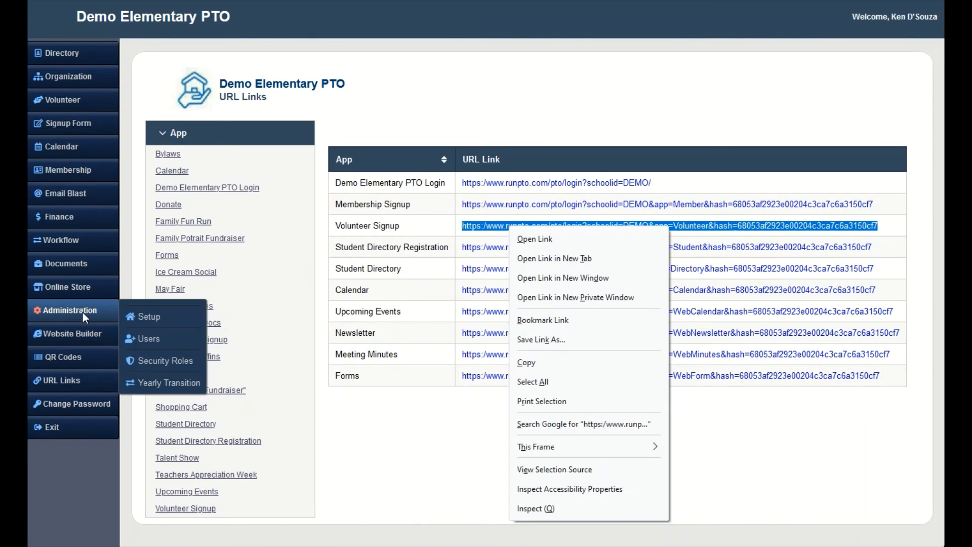
pyautogui.click(61, 356)
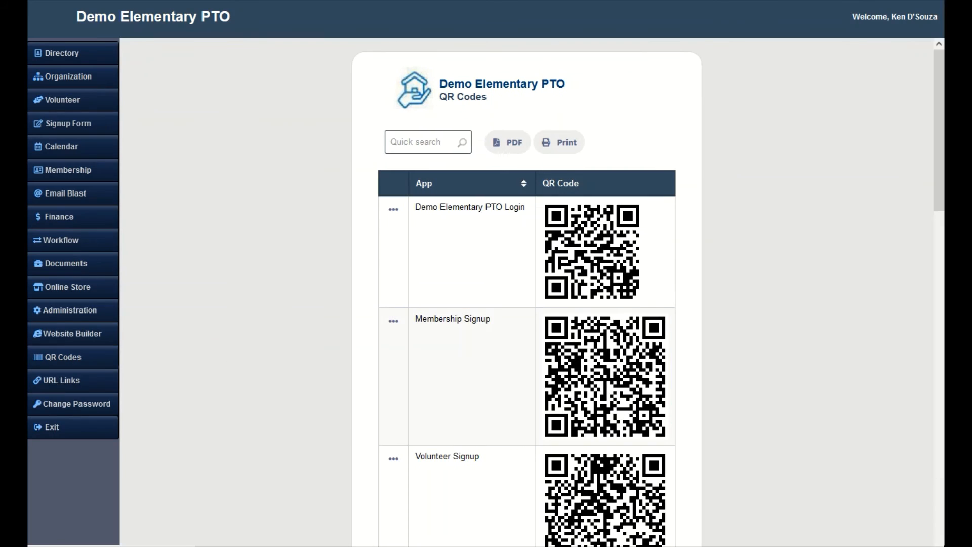
pyautogui.scroll(-3)
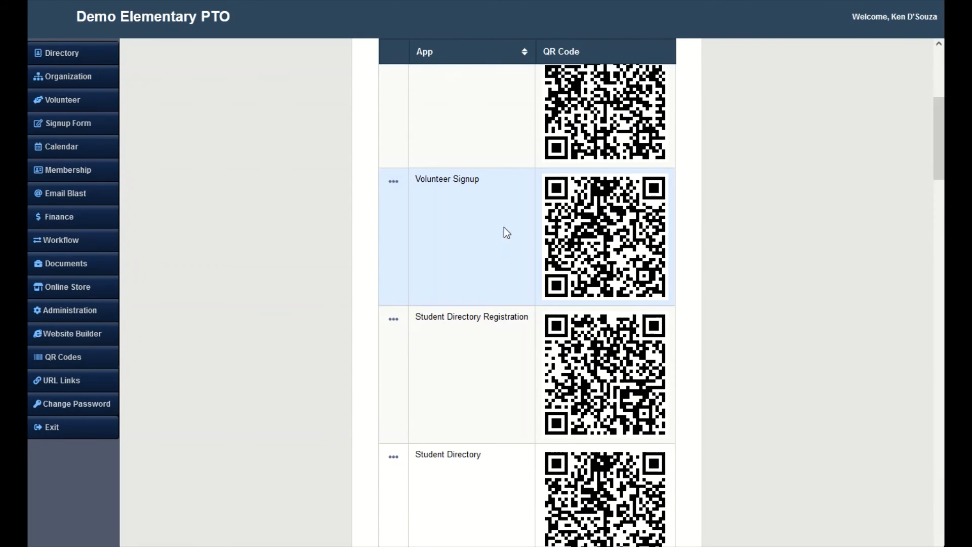
pyautogui.click(72, 333)
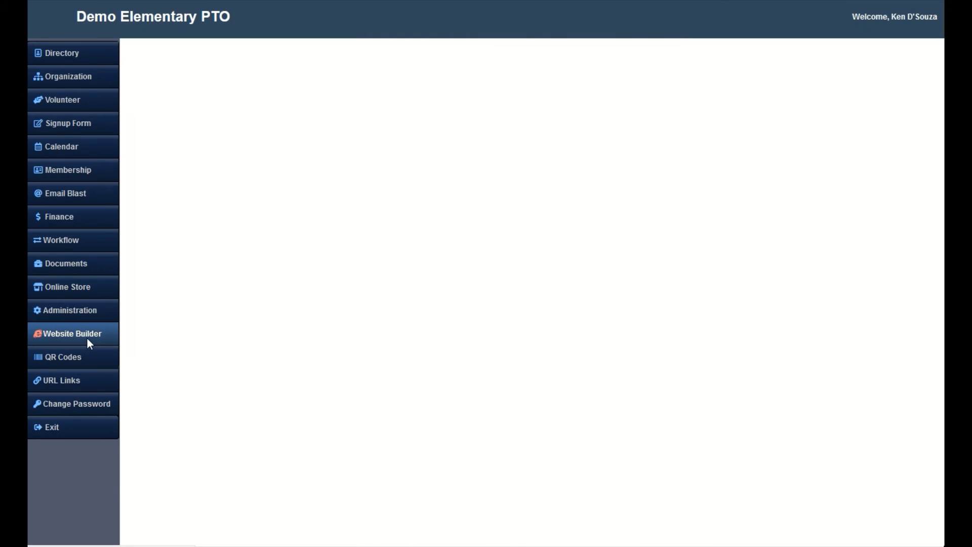
# From Website Builder's Services Section, visit the site and open Volunteer Signup from the Services card
pyautogui.click(72, 333)
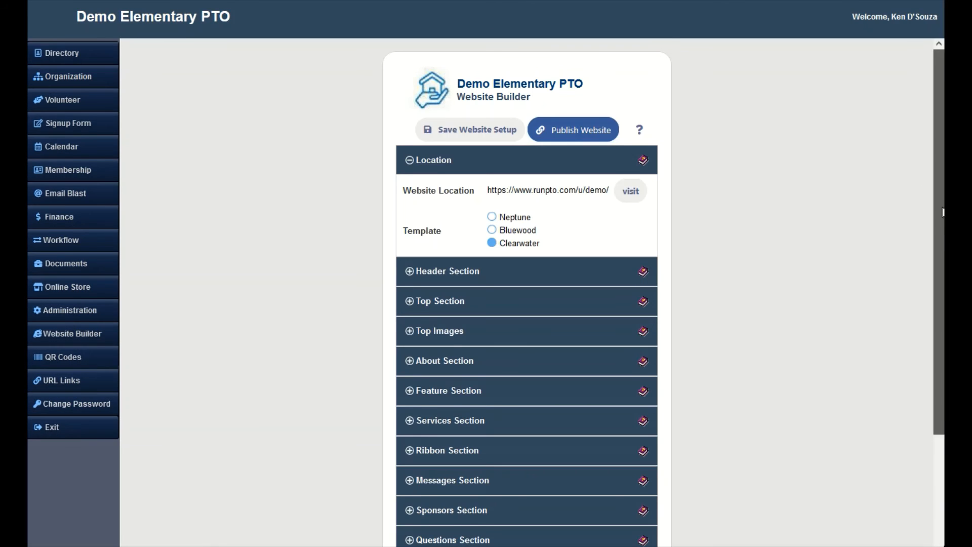
pyautogui.scroll(-3)
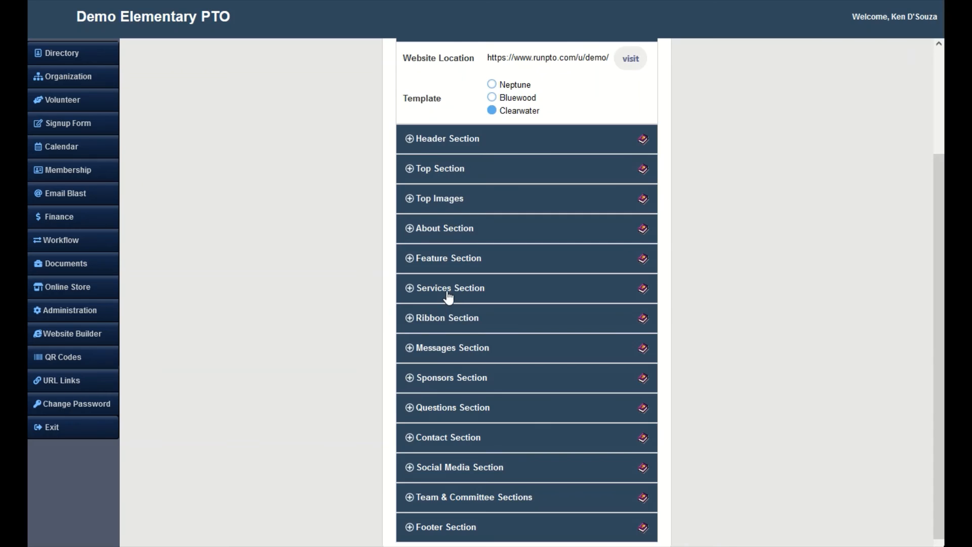
pyautogui.click(450, 288)
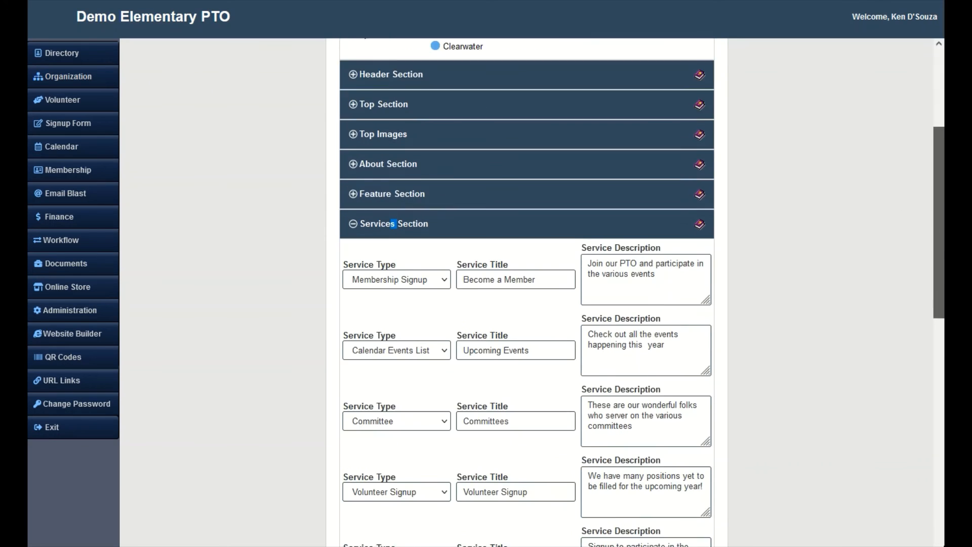
pyautogui.scroll(-3)
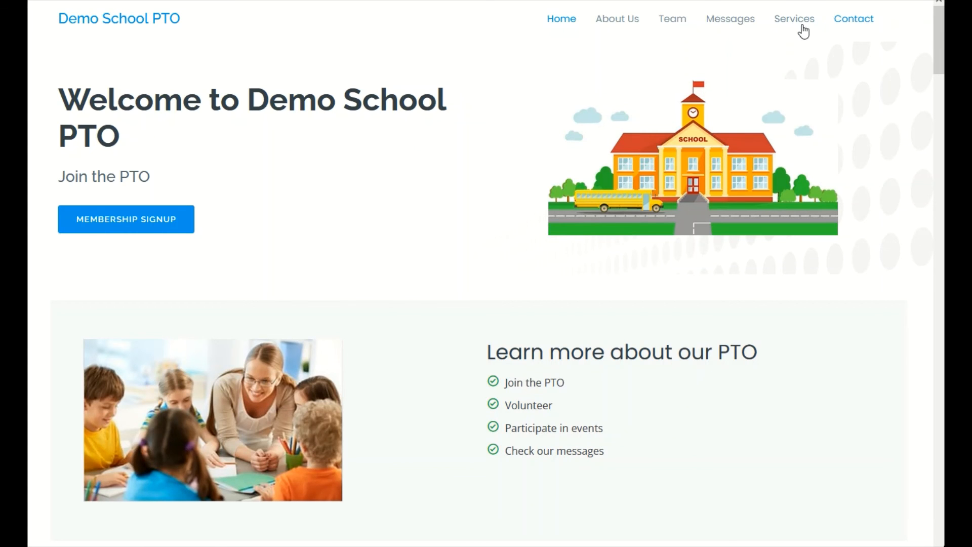
pyautogui.click(794, 18)
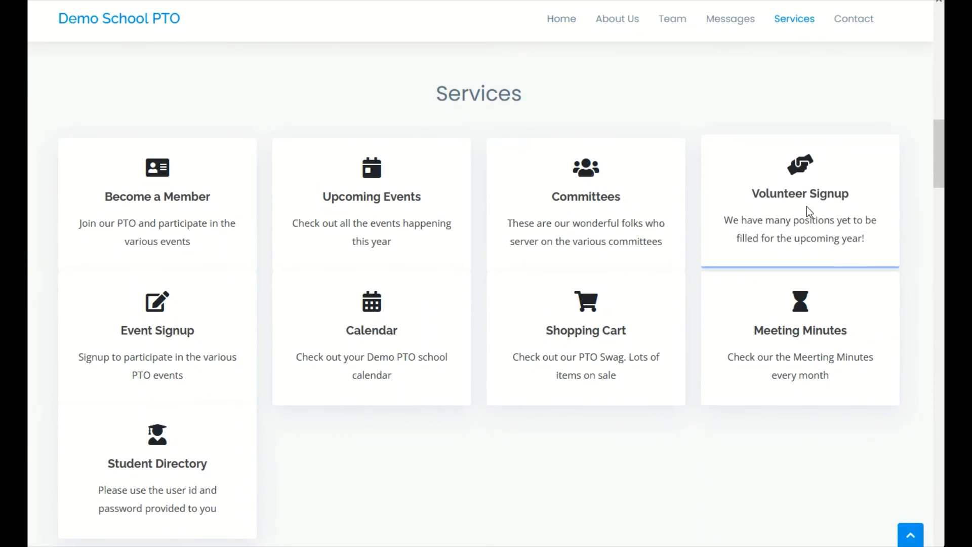
pyautogui.click(798, 193)
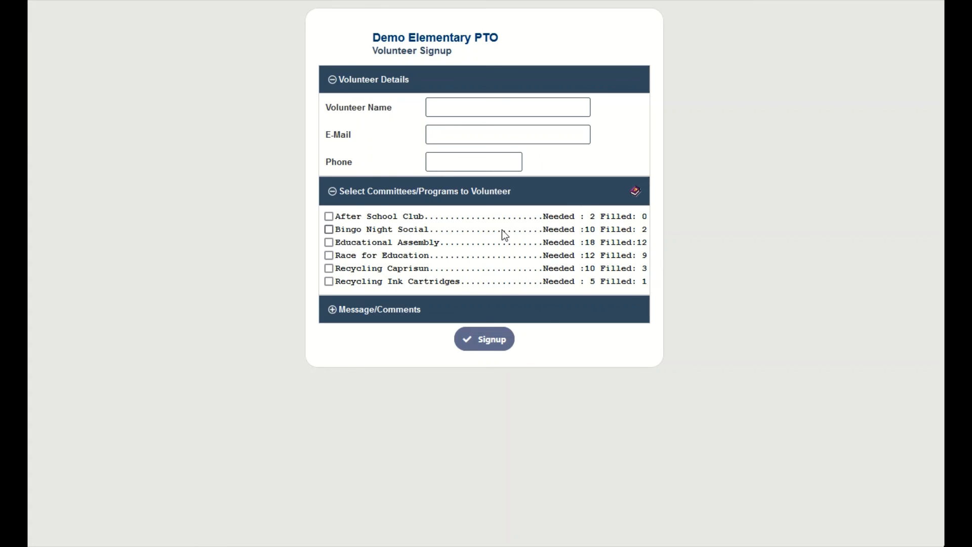
pyautogui.moveTo(504, 242)
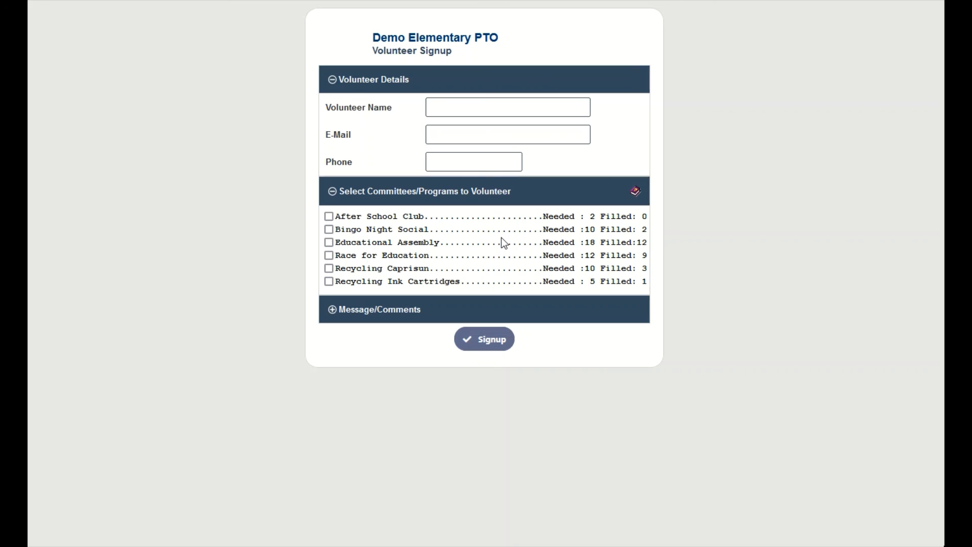
pyautogui.moveTo(508, 242)
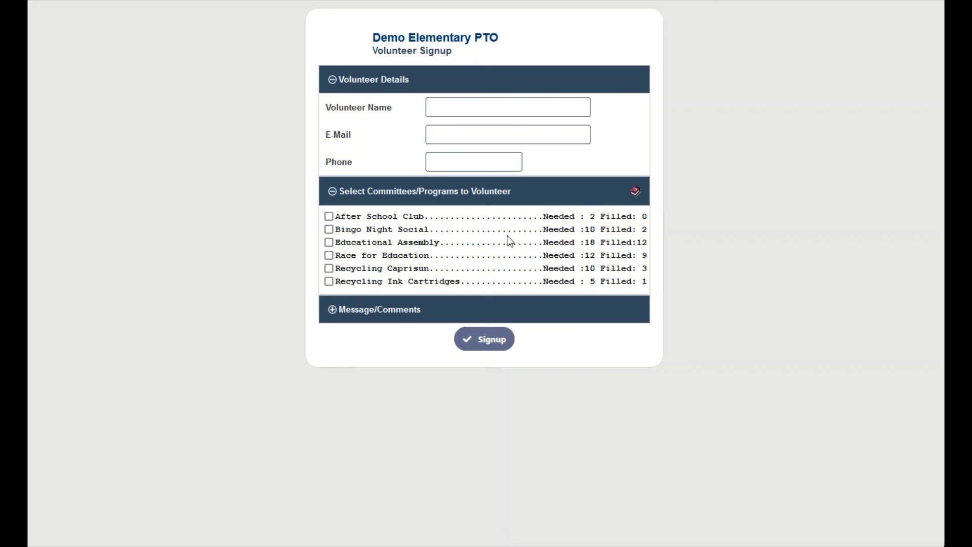